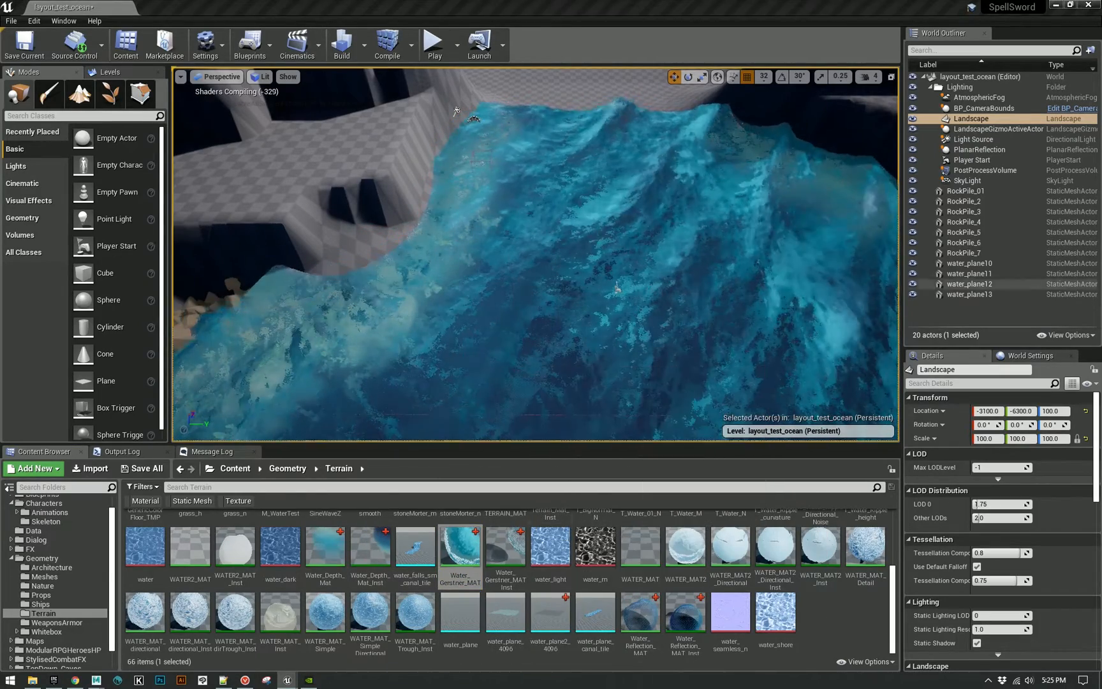
Open the Water_Gerstner_MAT material for editing from the Content Browser.
double_click(460, 547)
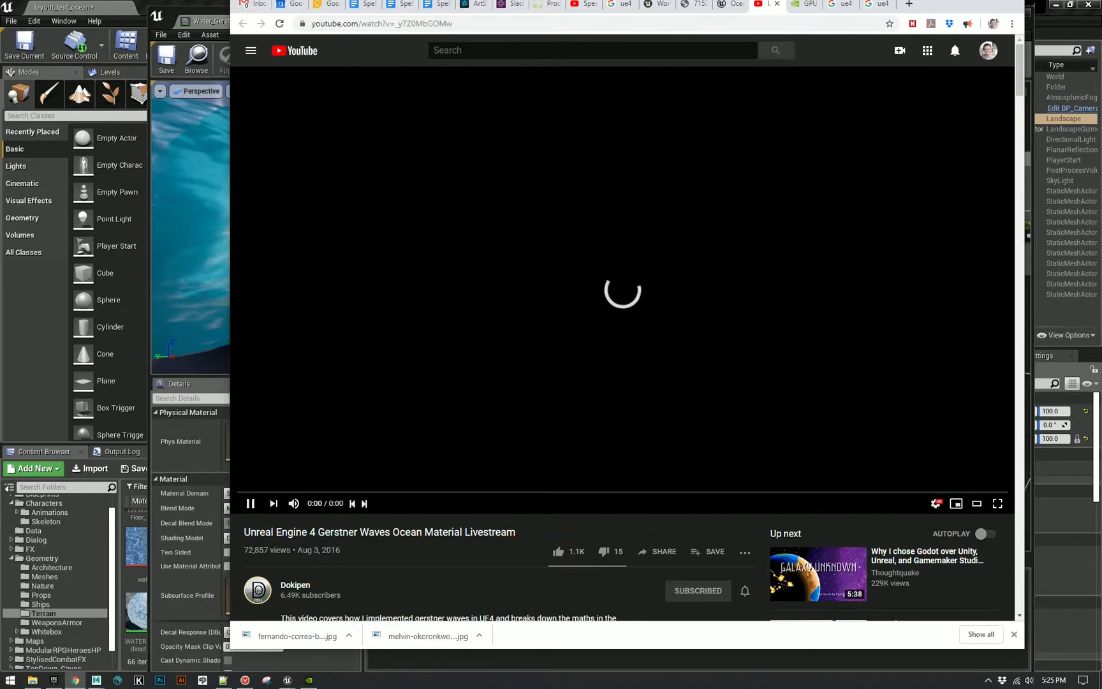
Return from the Gerstner waves livestream to the SineWaveZ function graph.
click(799, 23)
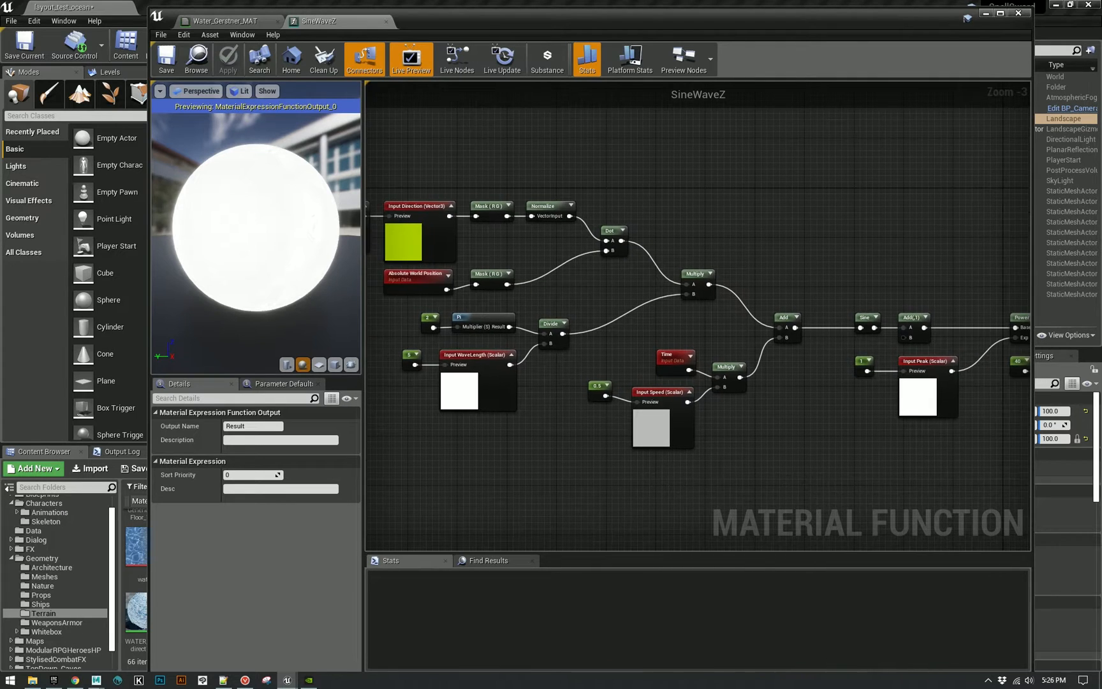
Open the CosWaveY material function in a new editor tab.
click(483, 323)
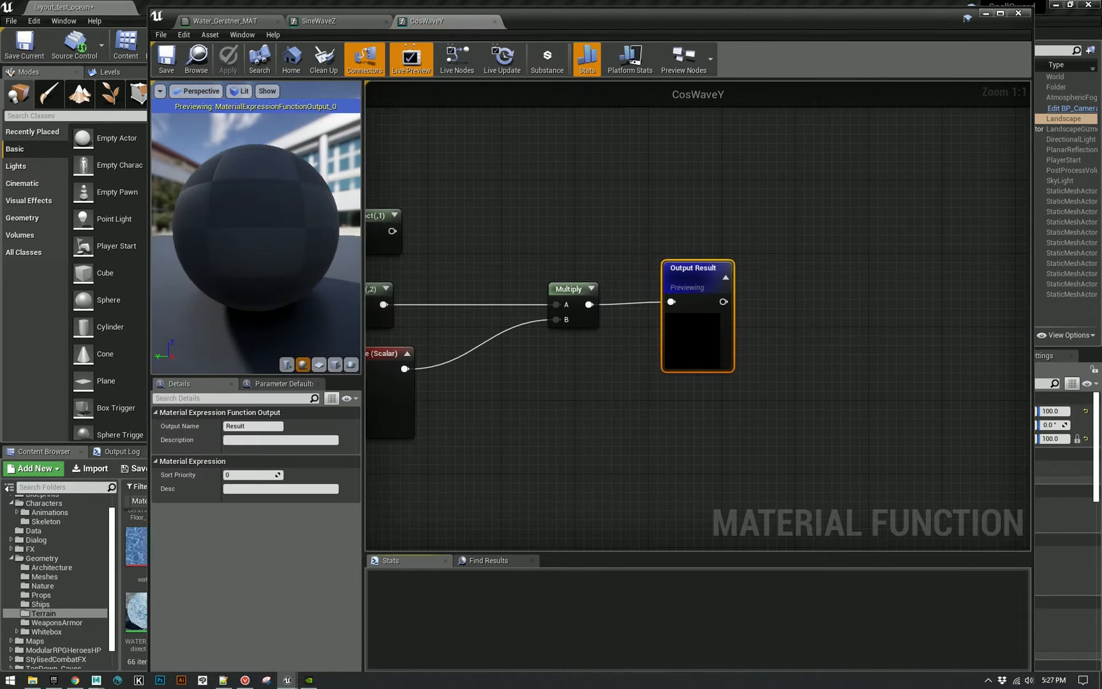
Zoom out to review all CosWaveY nodes, then close it to return to SineWaveZ.
scroll(down, 3)
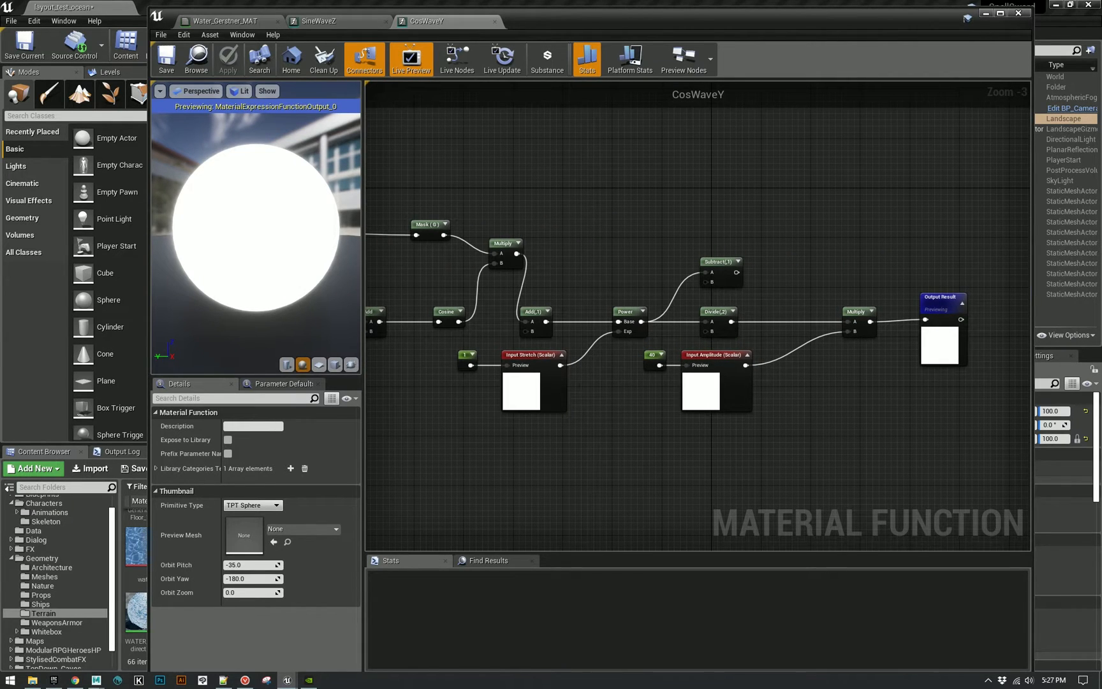
click(318, 21)
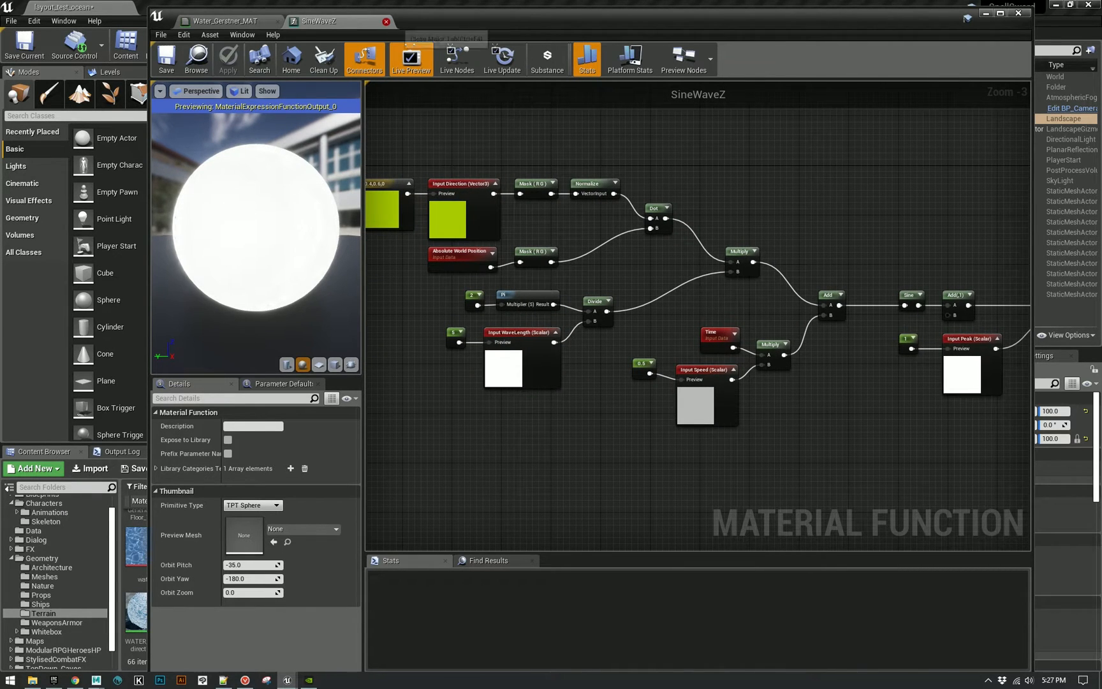
click(225, 21)
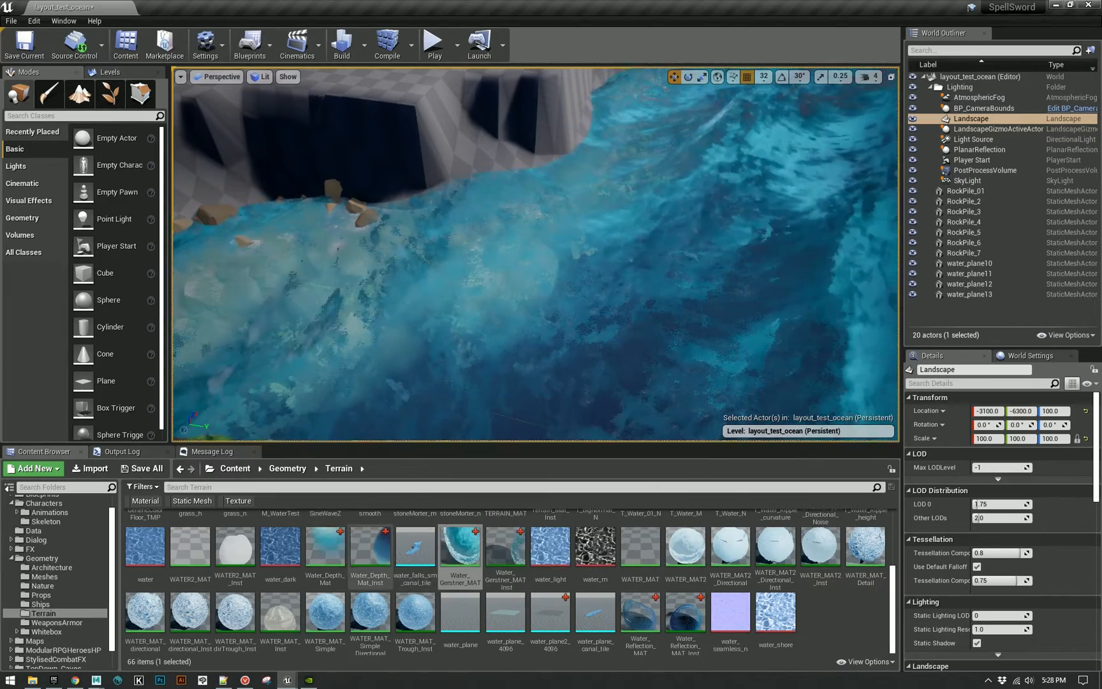
mouse_move(685, 622)
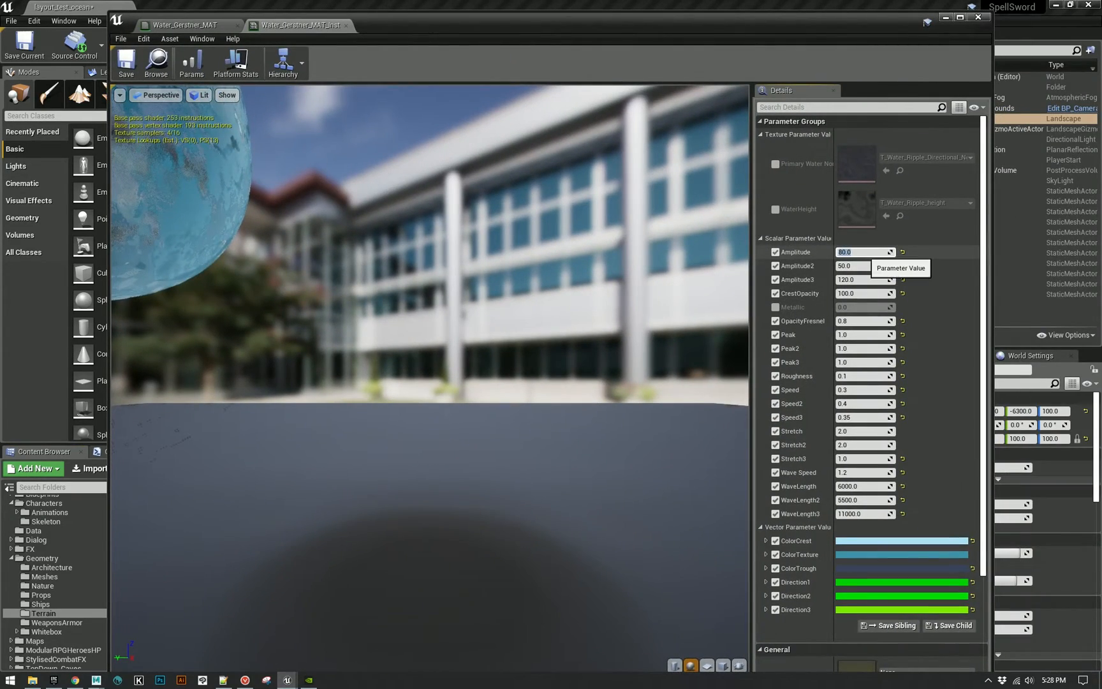
Set Amplitude to 40.0 and view the resulting ocean waves in the immersive level viewport.
text(40.0)
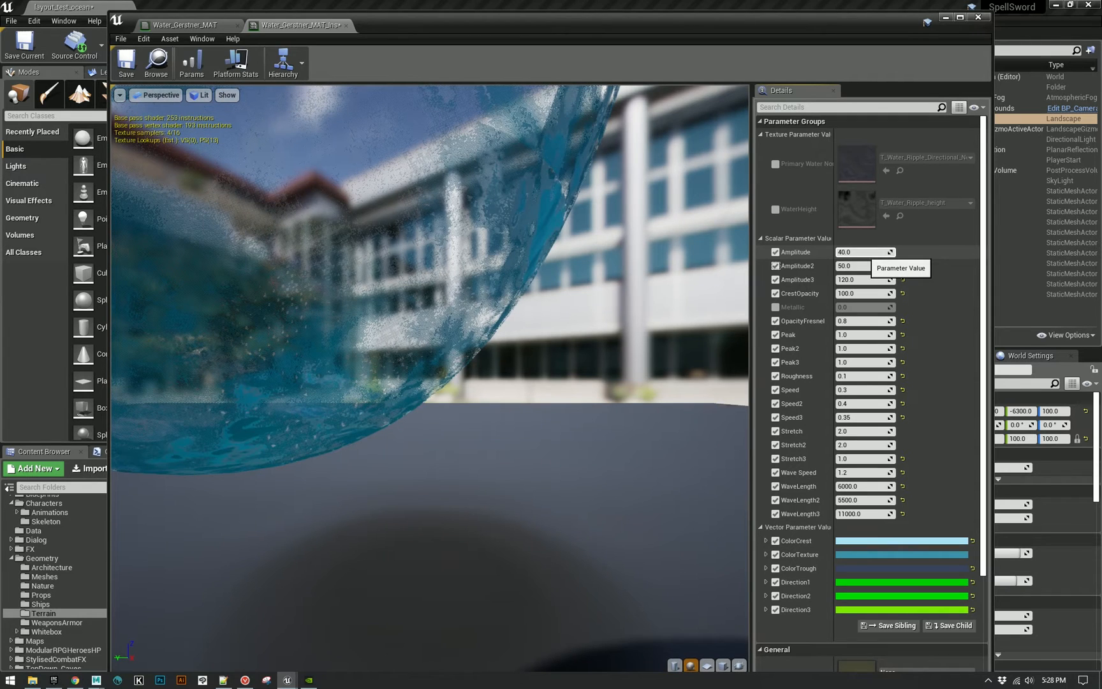
click(865, 266)
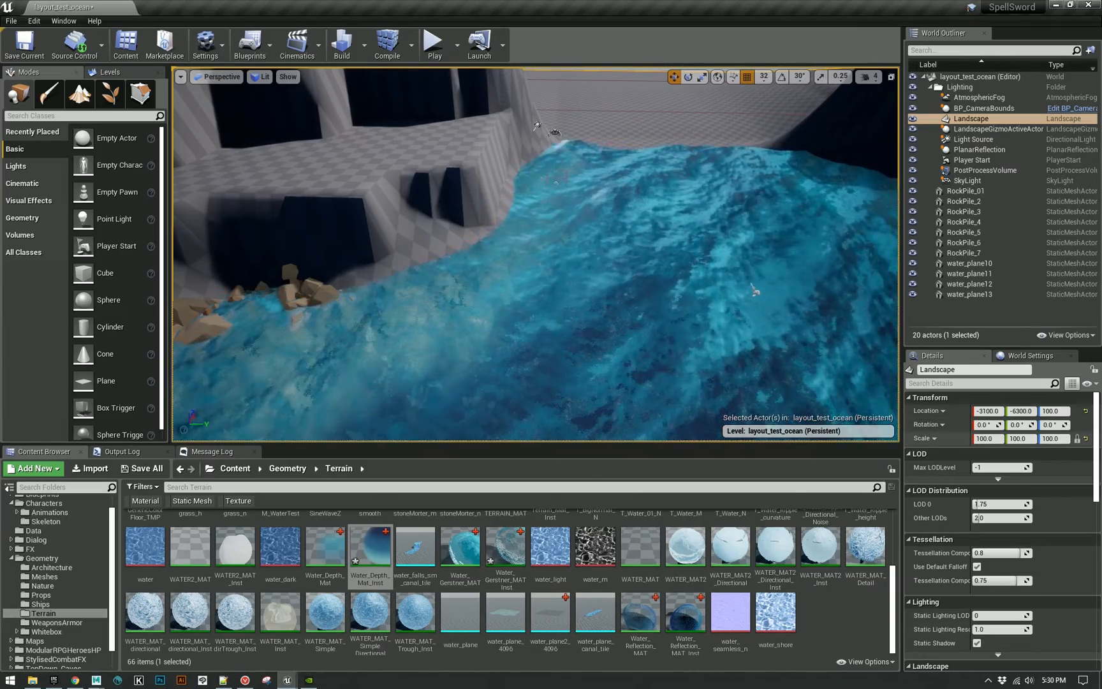
key(F11)
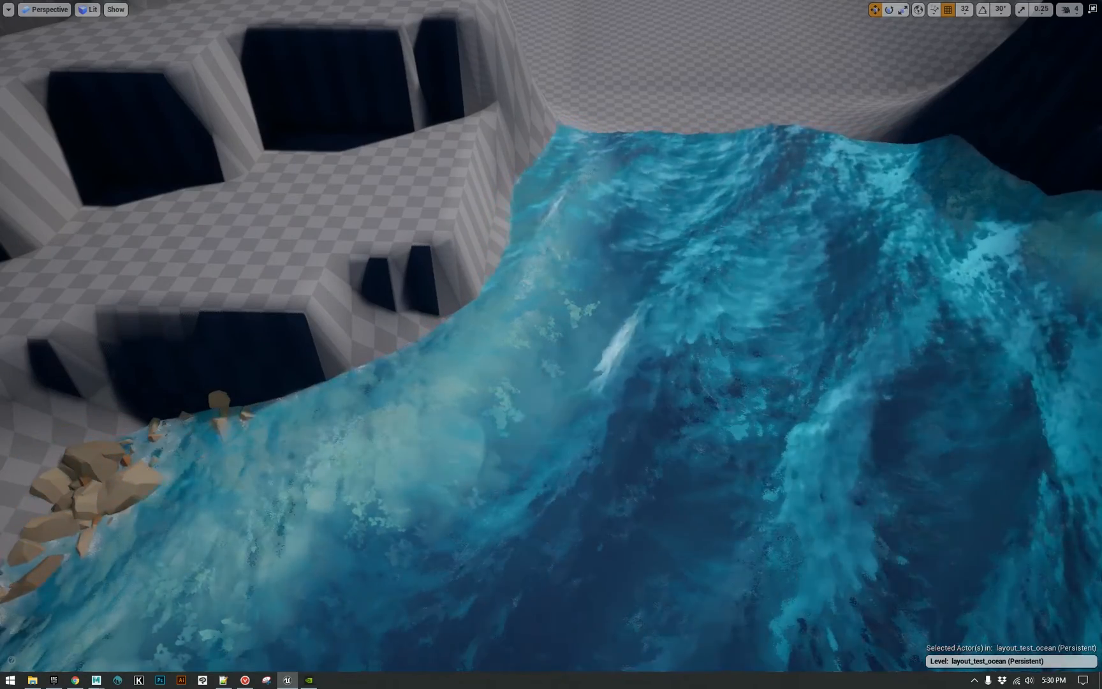